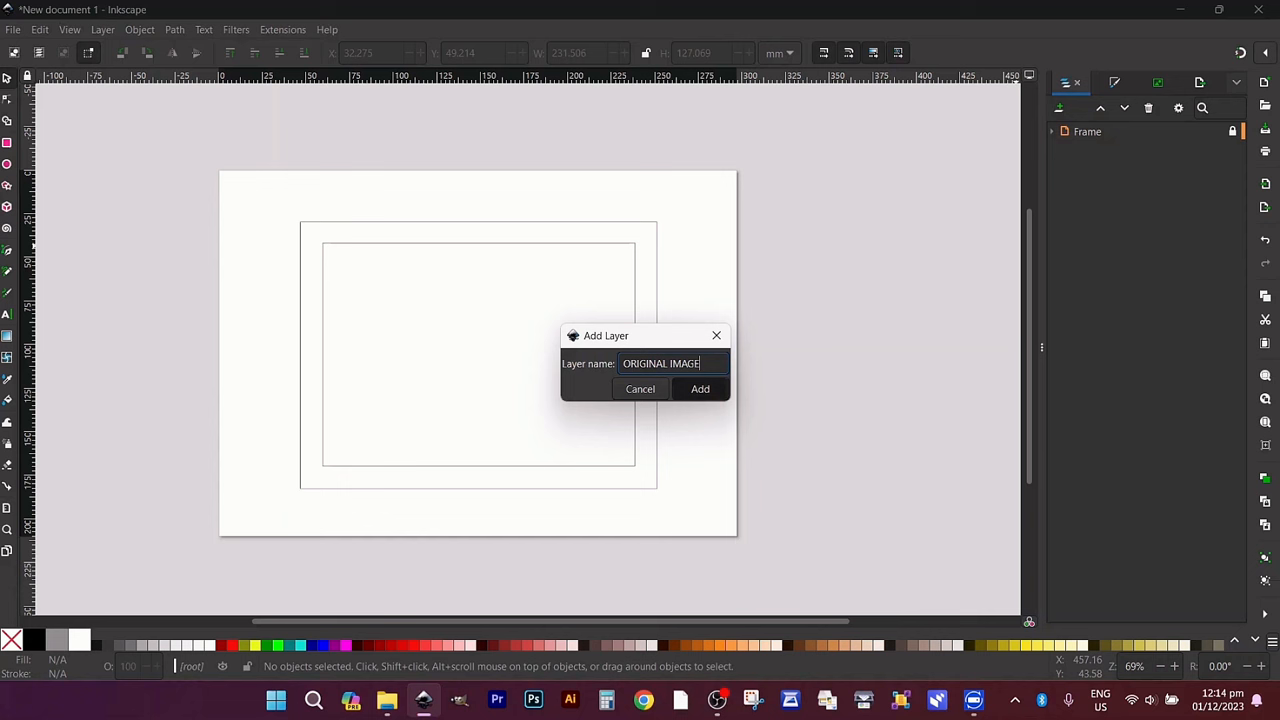
# Create the ORIGINAL IMAGE layer and import the Totoro rain-scene picture onto the page
pyautogui.click(700, 388)
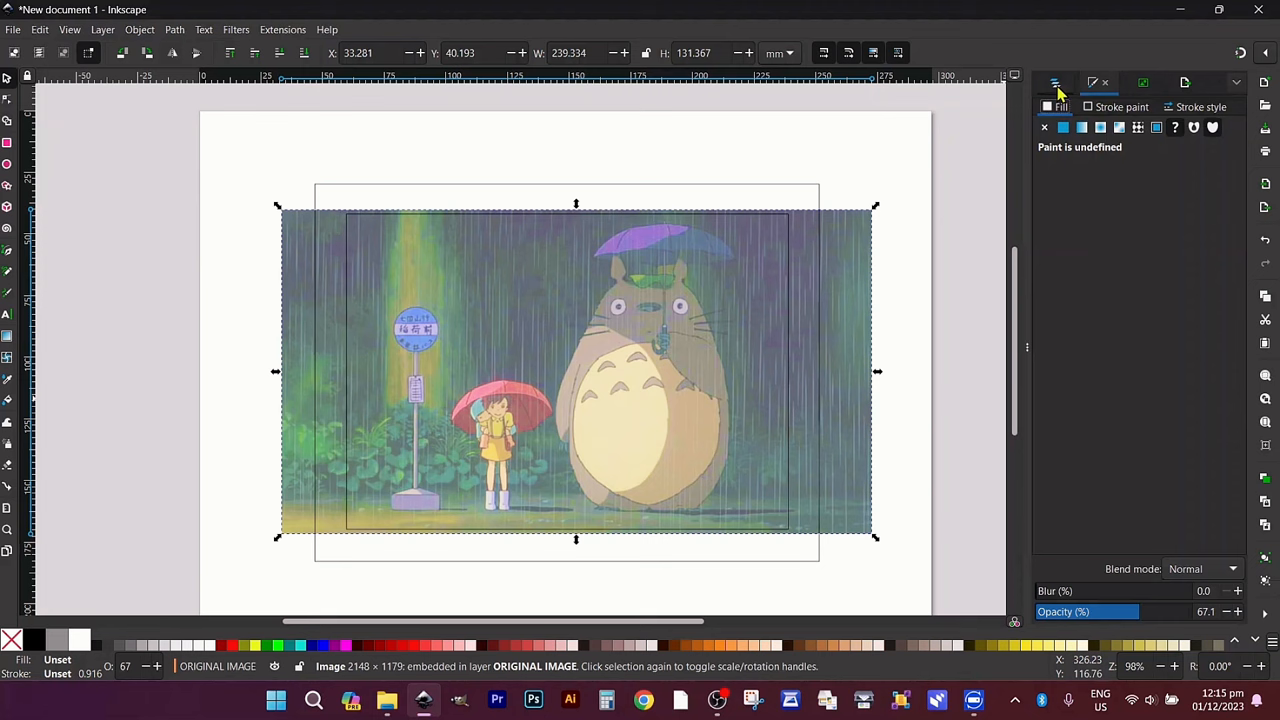
pyautogui.click(1052, 82)
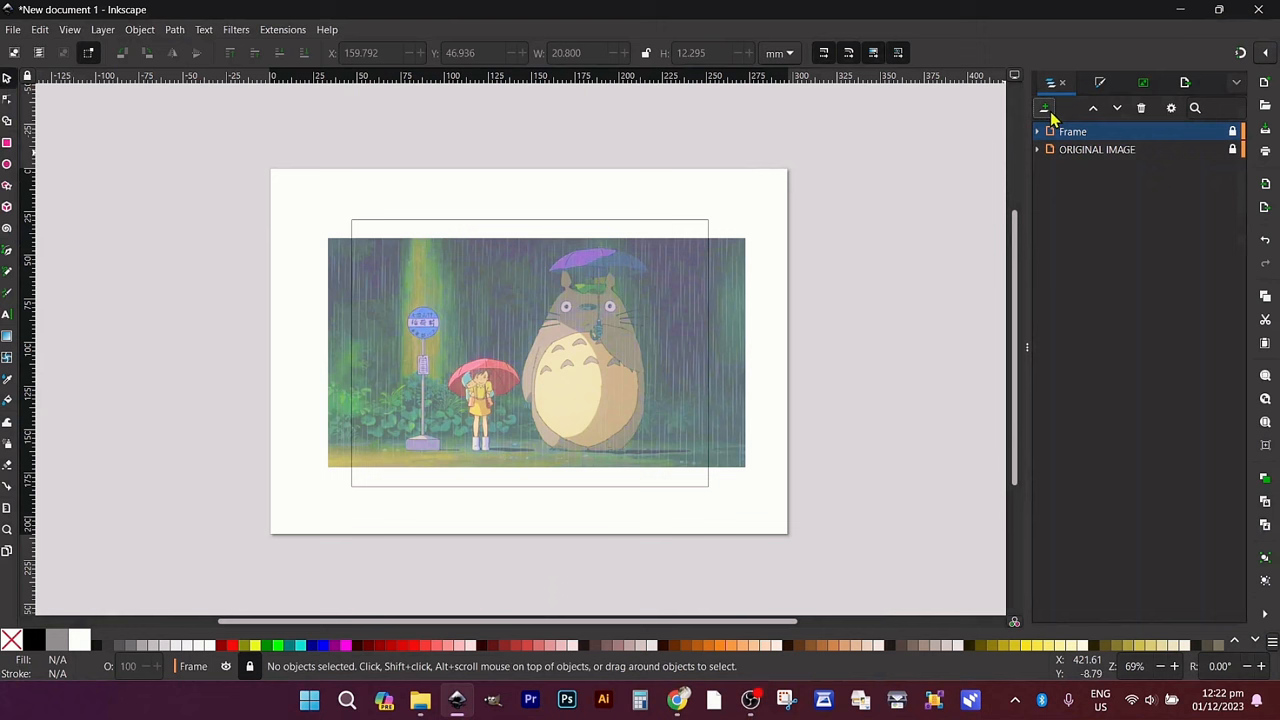
# Add a LINE ART IMAGE layer and begin tracing the umbrella edge with the Pen tool
pyautogui.click(1044, 108)
pyautogui.write('LINE ART IMAGE')
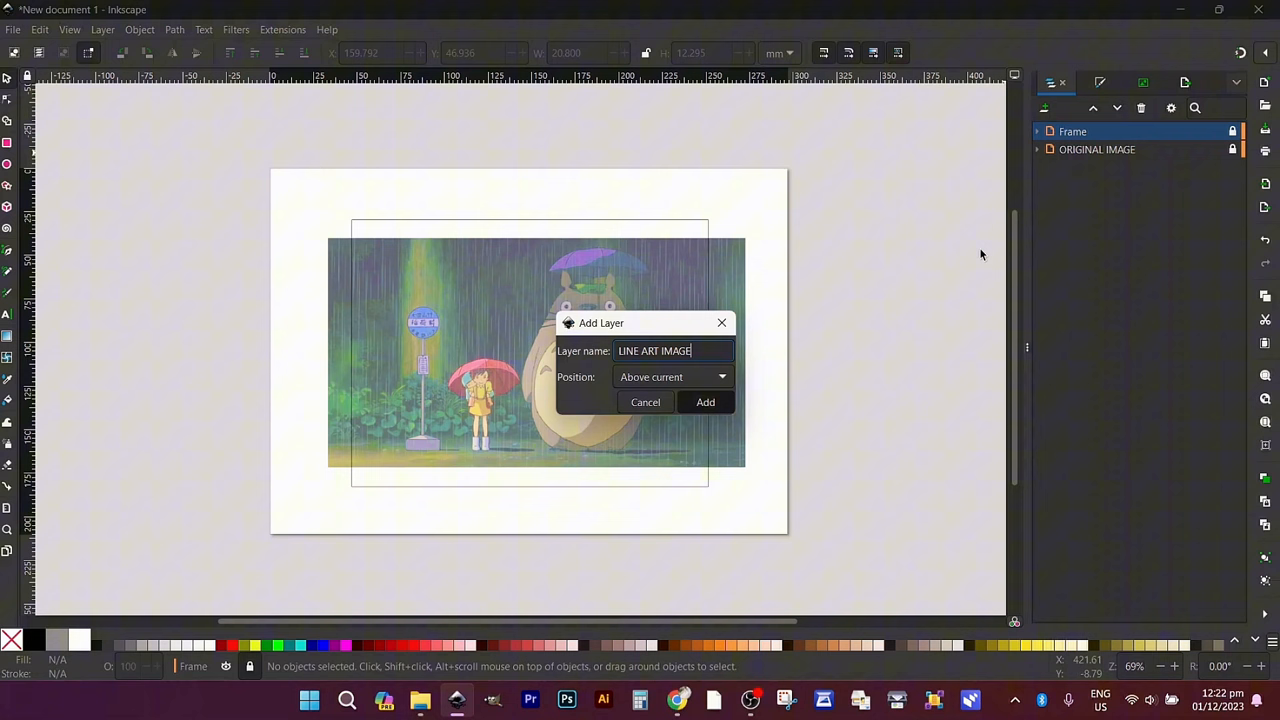
pyautogui.click(704, 400)
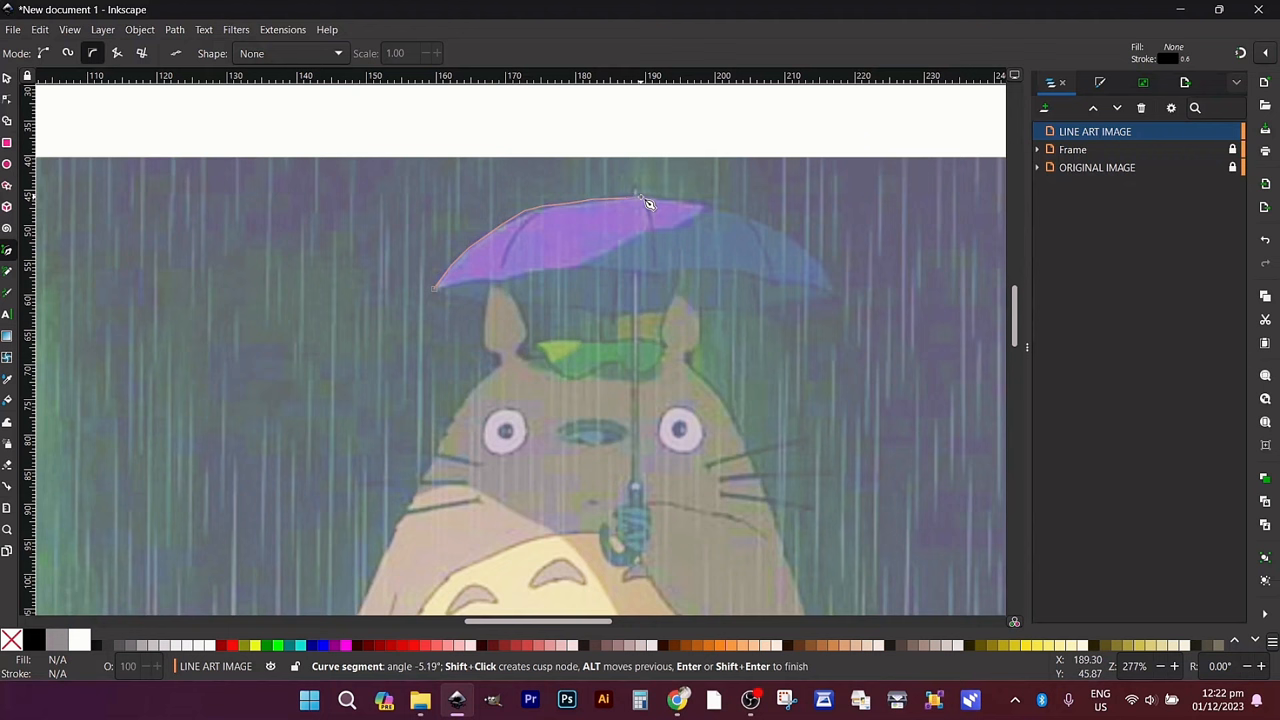
pyautogui.click(838, 292)
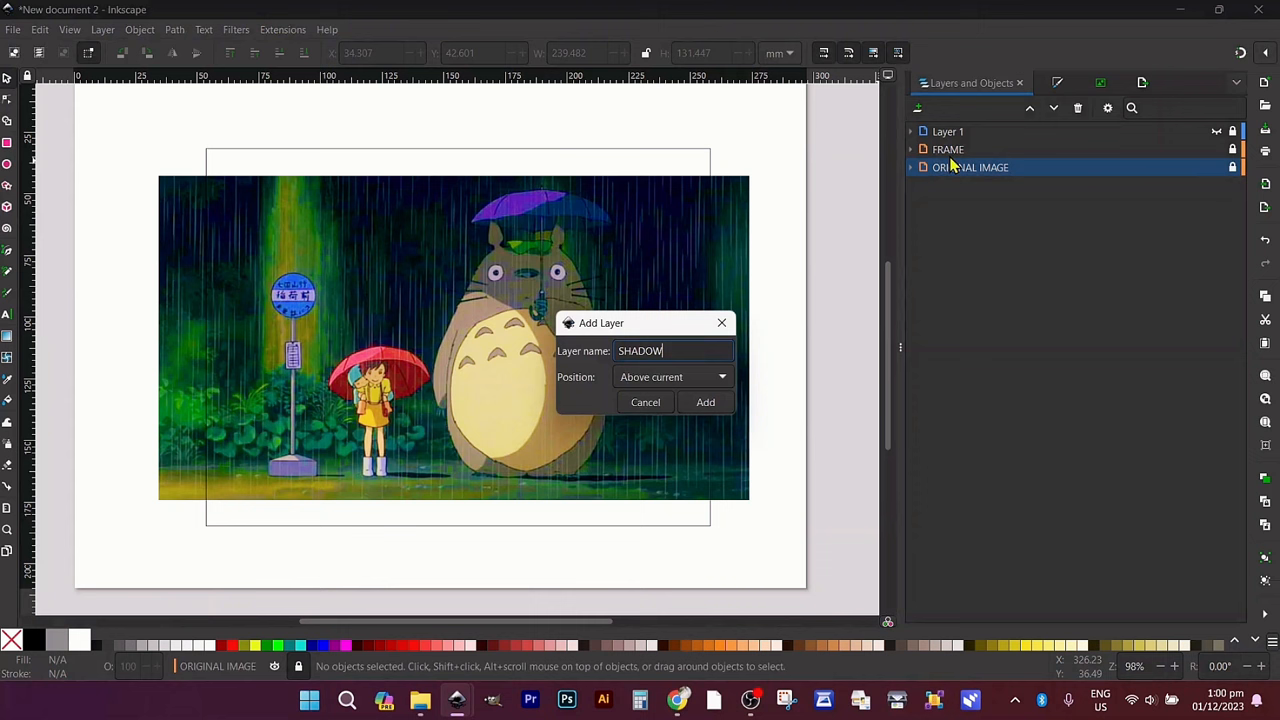
# Create the SHADOW IMAGE layer and select the embedded Totoro photo for tracing
pyautogui.click(704, 400)
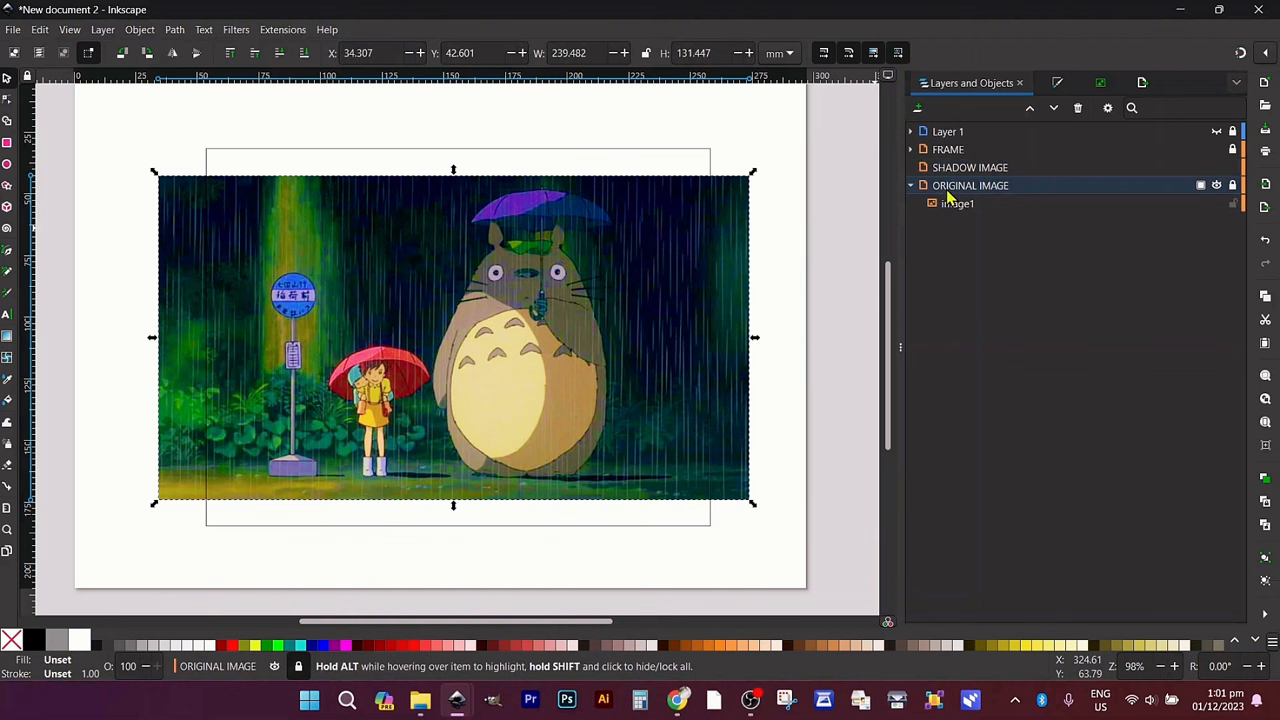
pyautogui.click(956, 204)
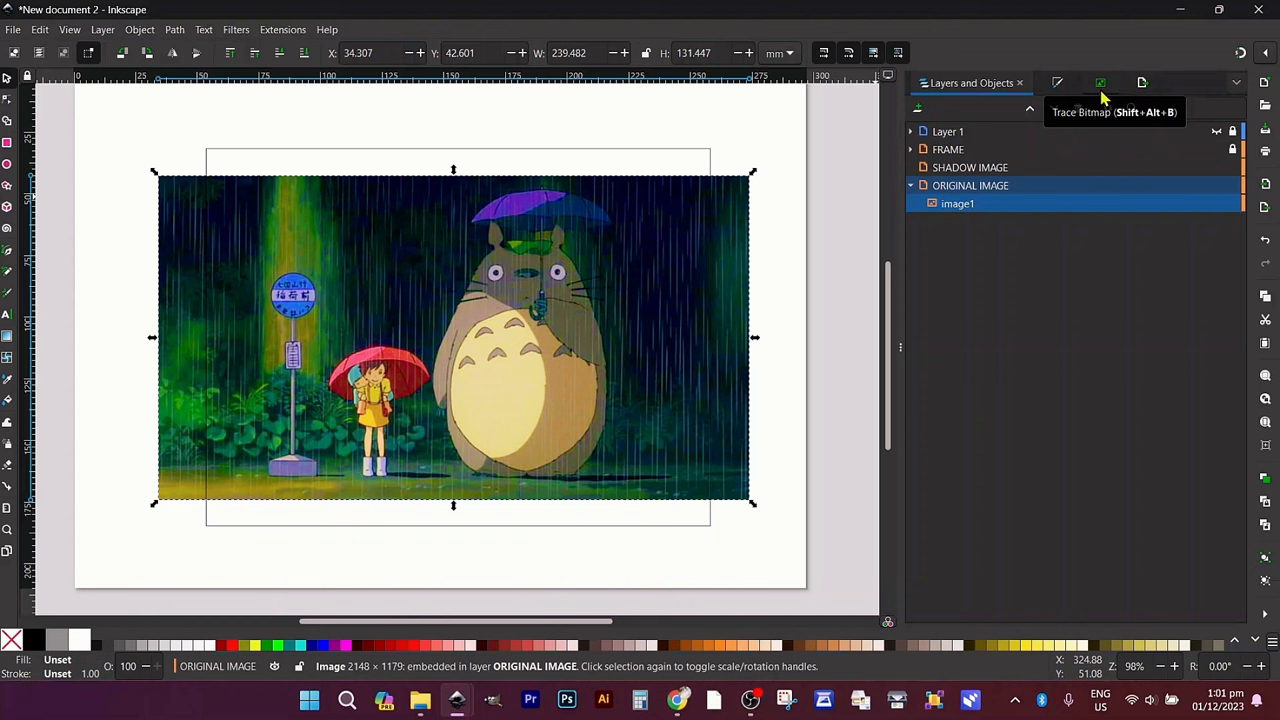
# Trace the photo with a single-scan brightness cutoff at threshold about 0.45 to make the black silhouette
pyautogui.click(1100, 84)
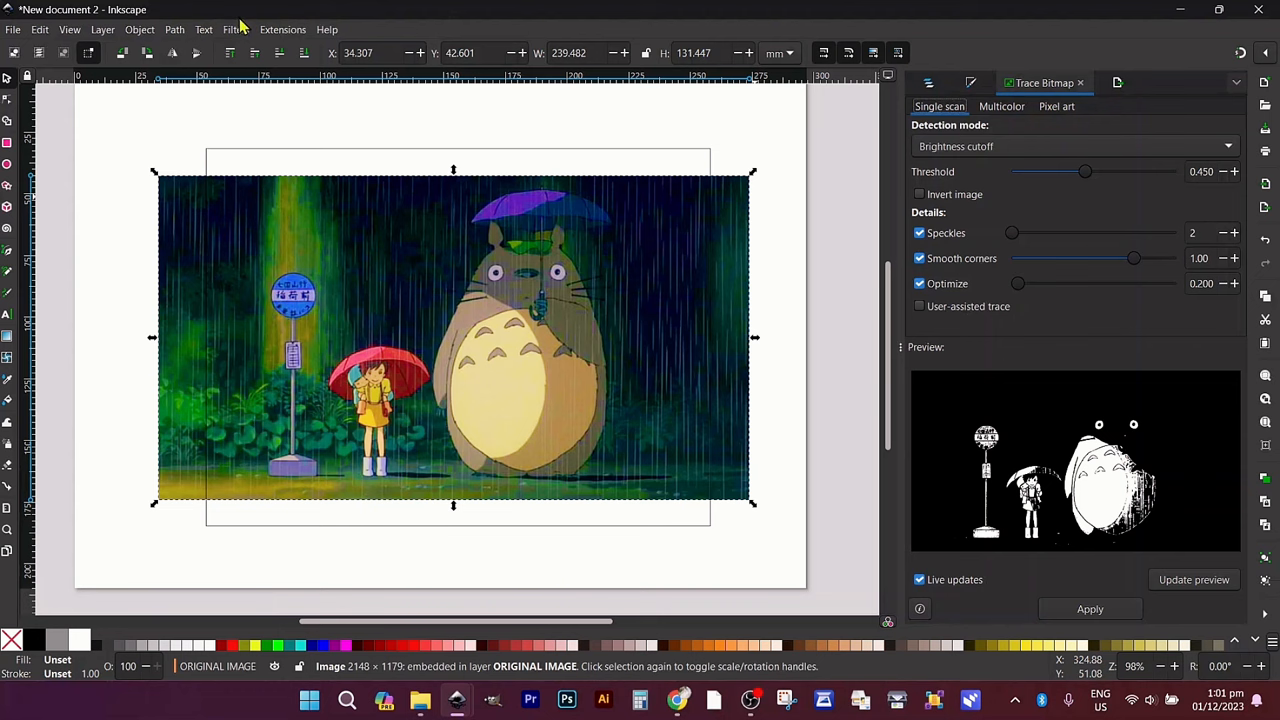
pyautogui.moveTo(1072, 182)
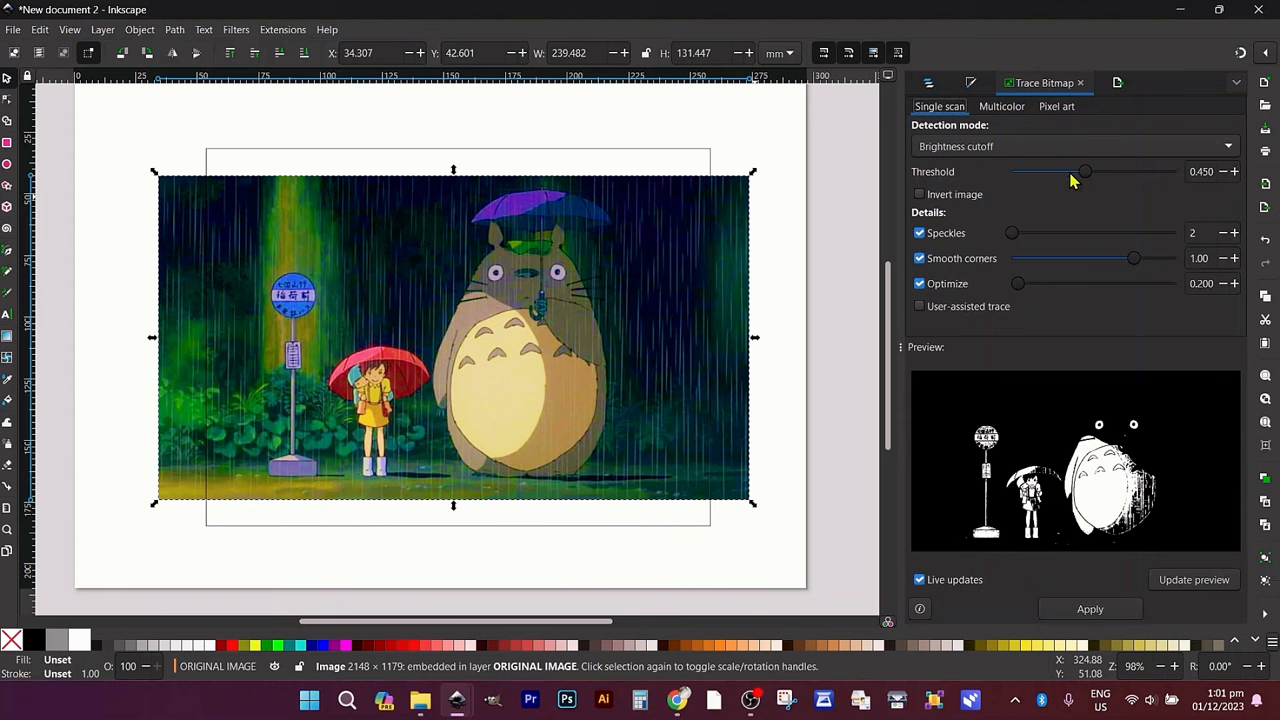
pyautogui.moveTo(1084, 172); pyautogui.dragTo(1176, 172)
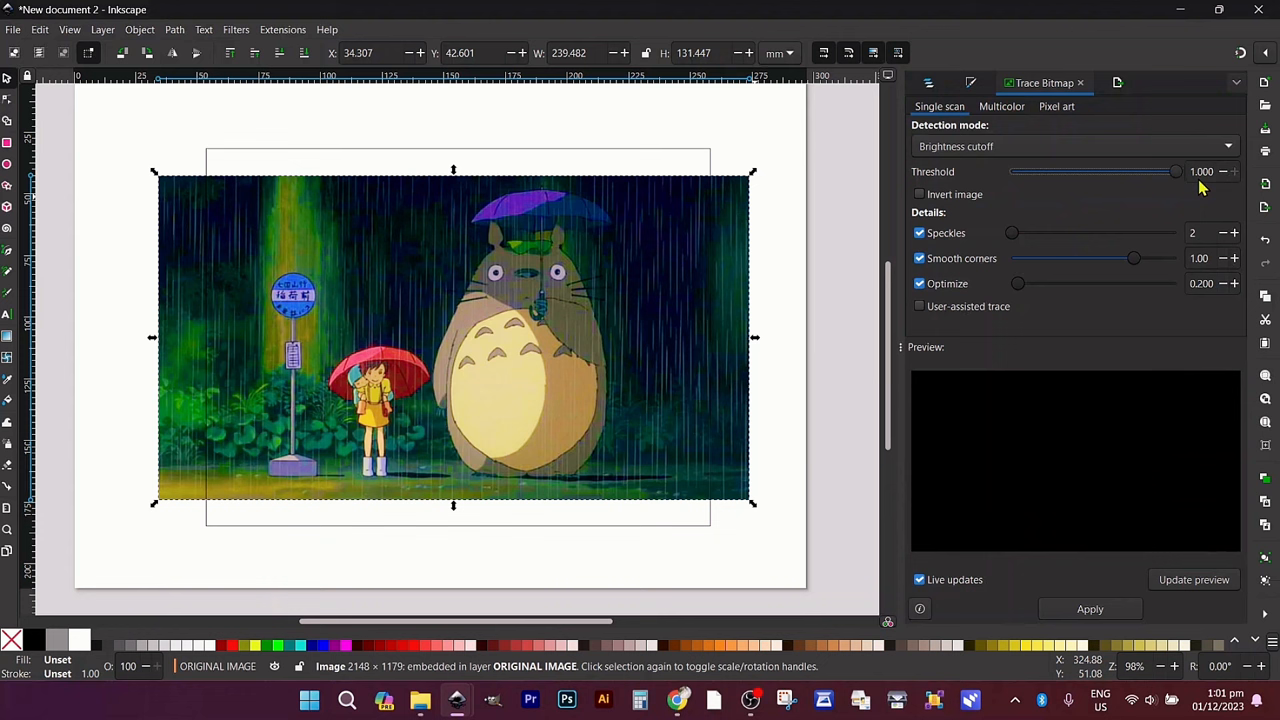
pyautogui.moveTo(1176, 172); pyautogui.dragTo(1092, 172)
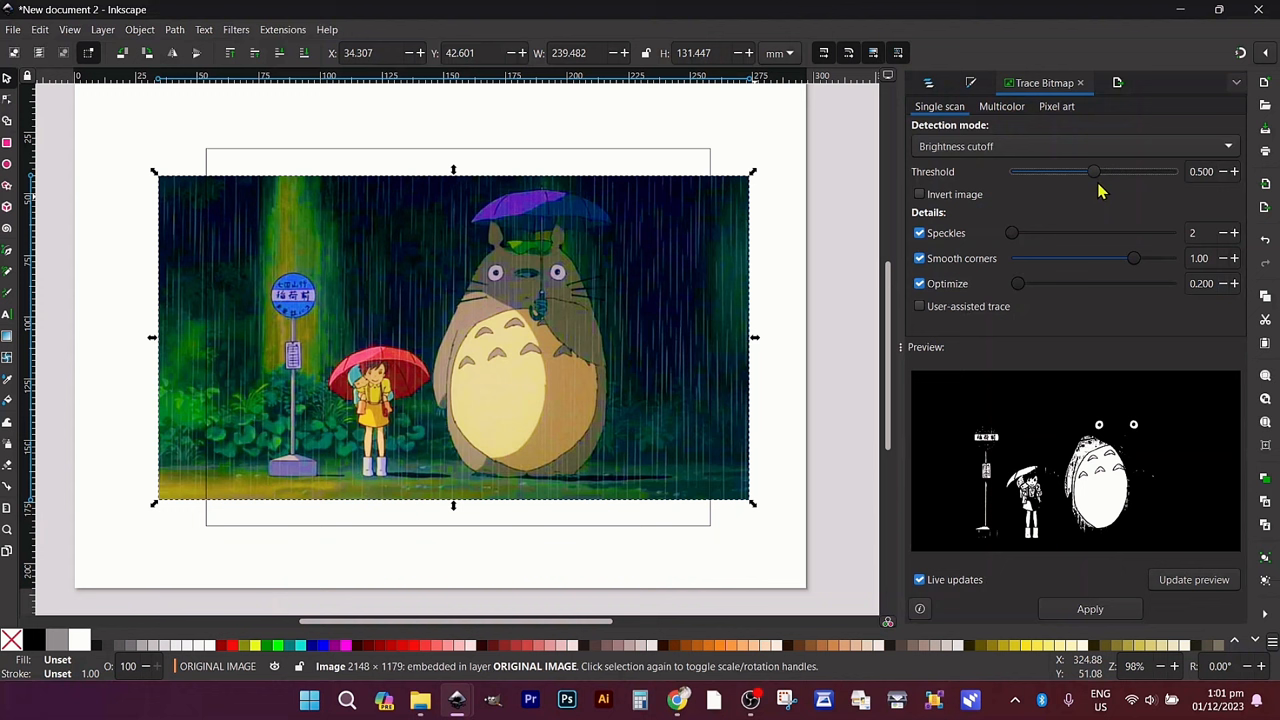
pyautogui.moveTo(1092, 172); pyautogui.dragTo(1084, 172)
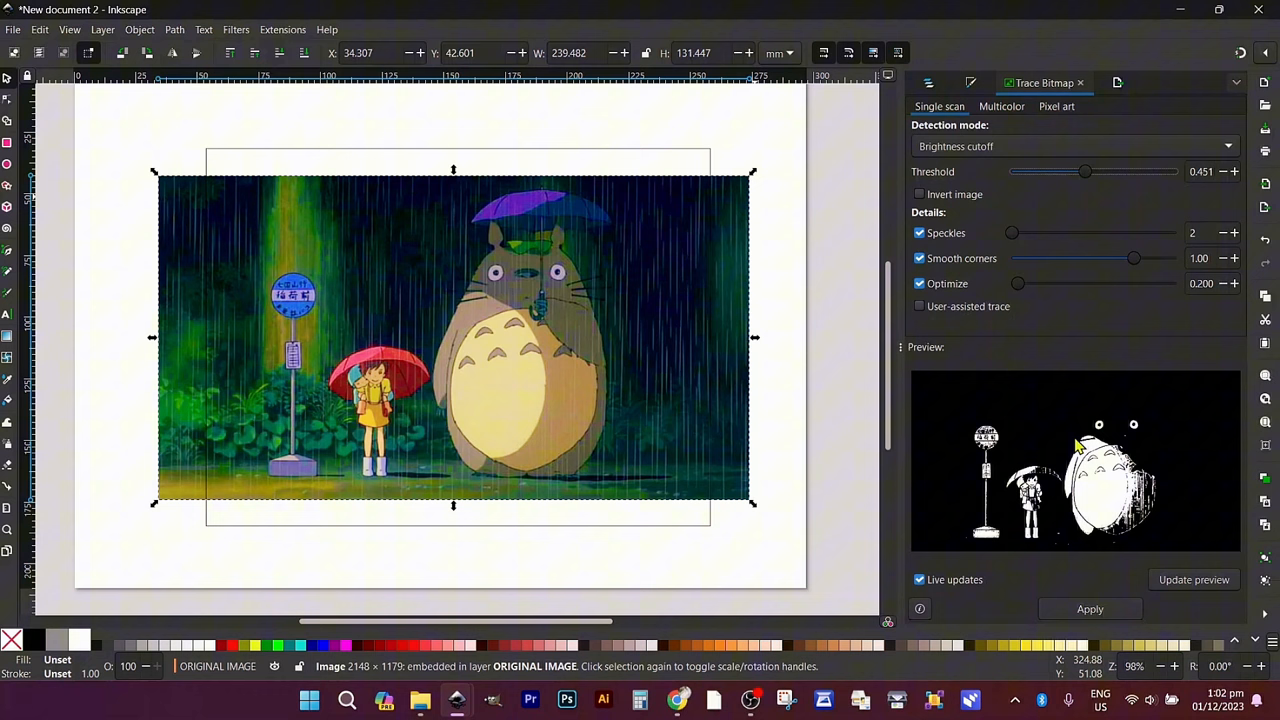
pyautogui.click(1088, 608)
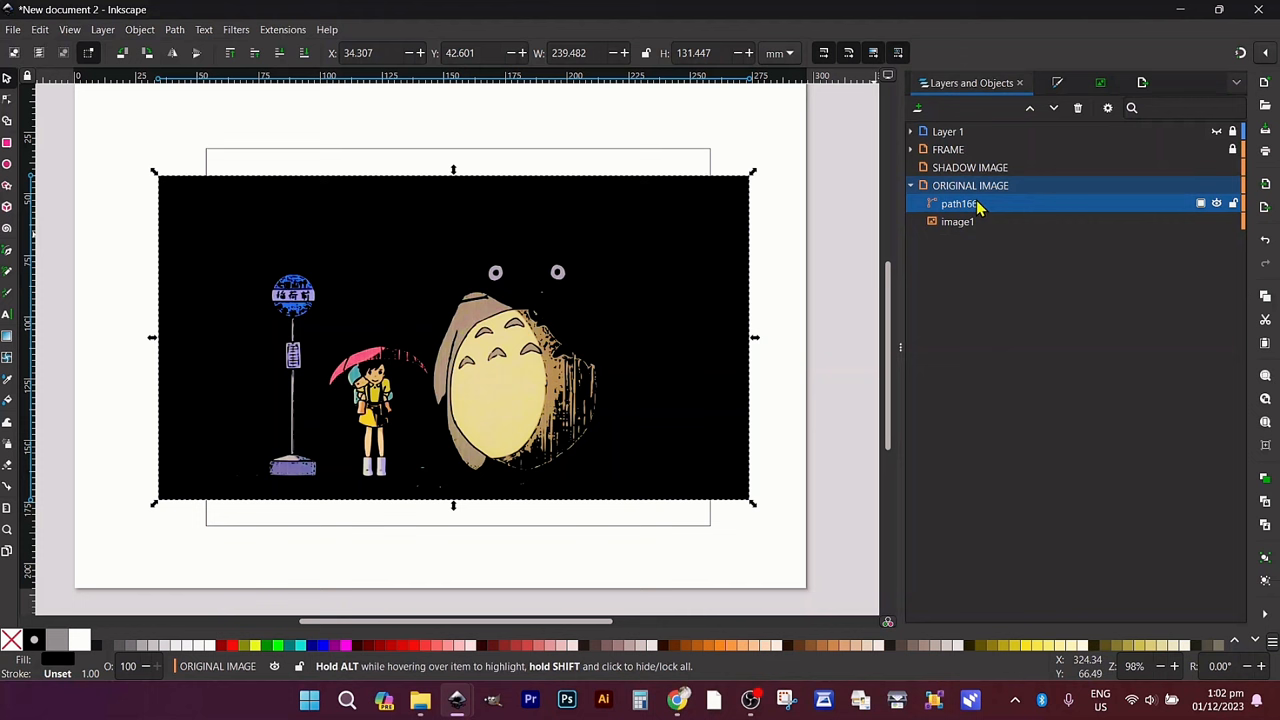
# Move the traced silhouette into the SHADOW IMAGE layer and hide it so only the line art shows
pyautogui.click(970, 168)
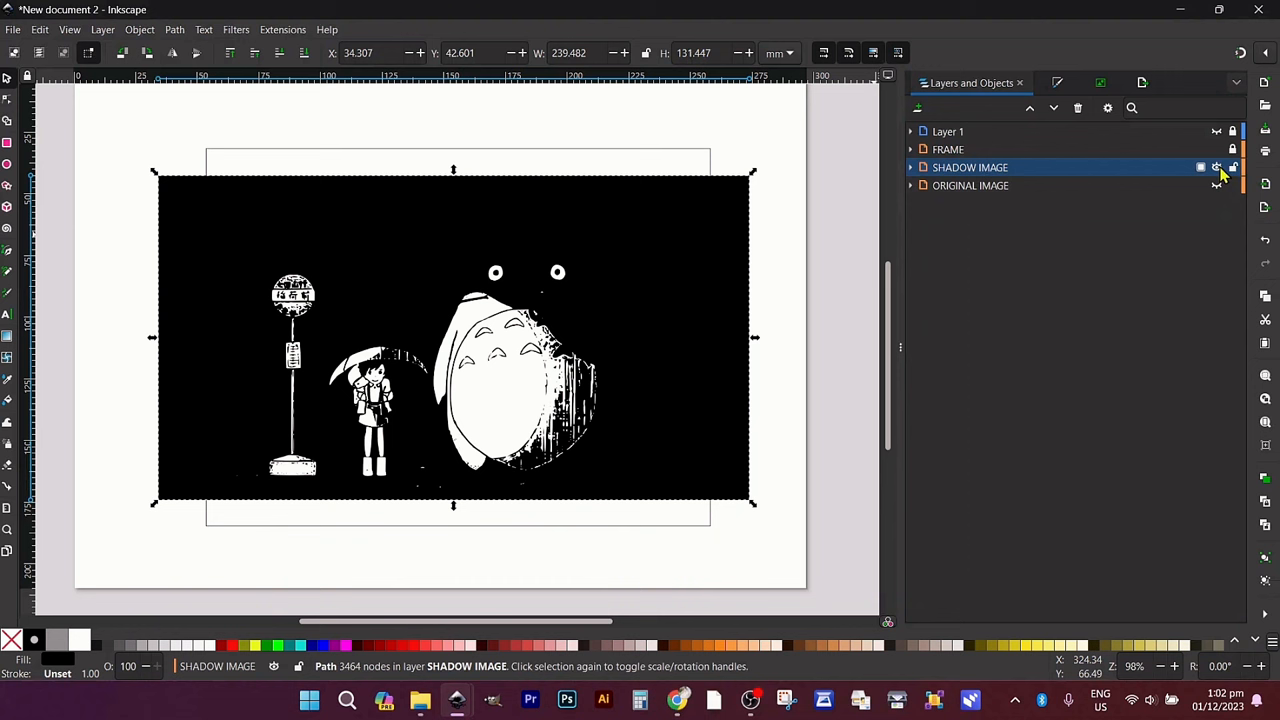
pyautogui.click(1200, 168)
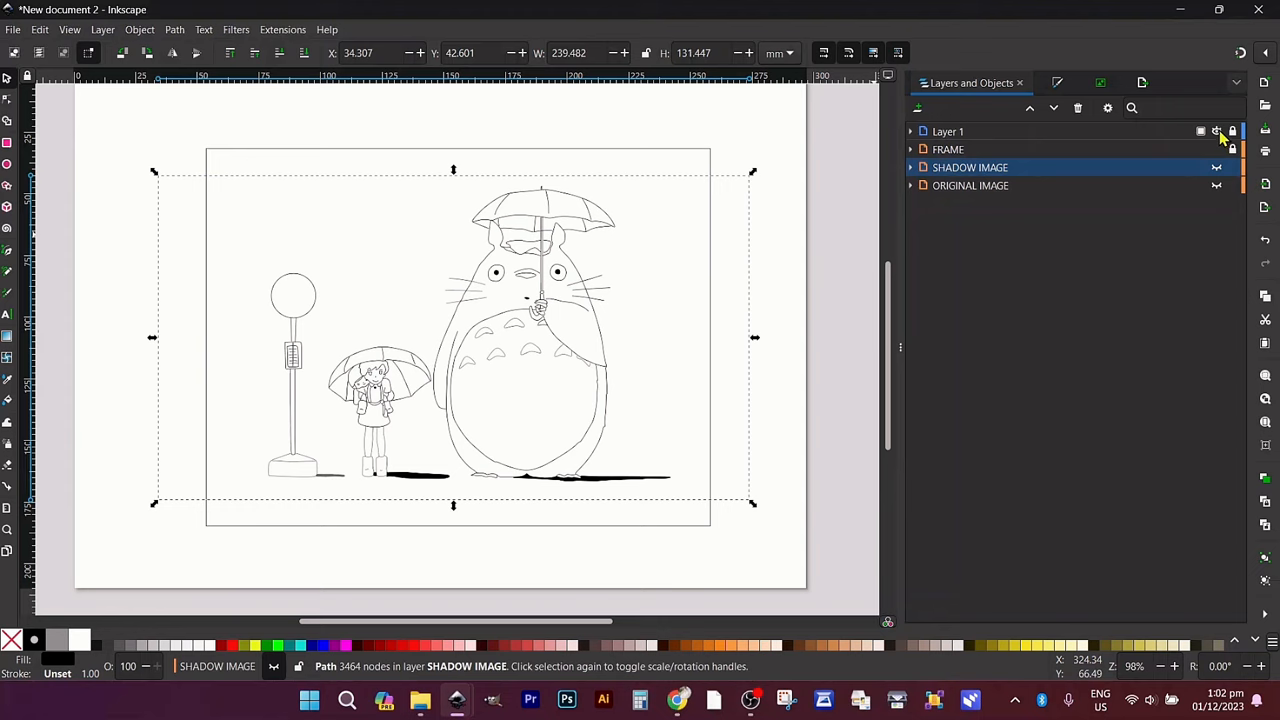
pyautogui.click(12, 30)
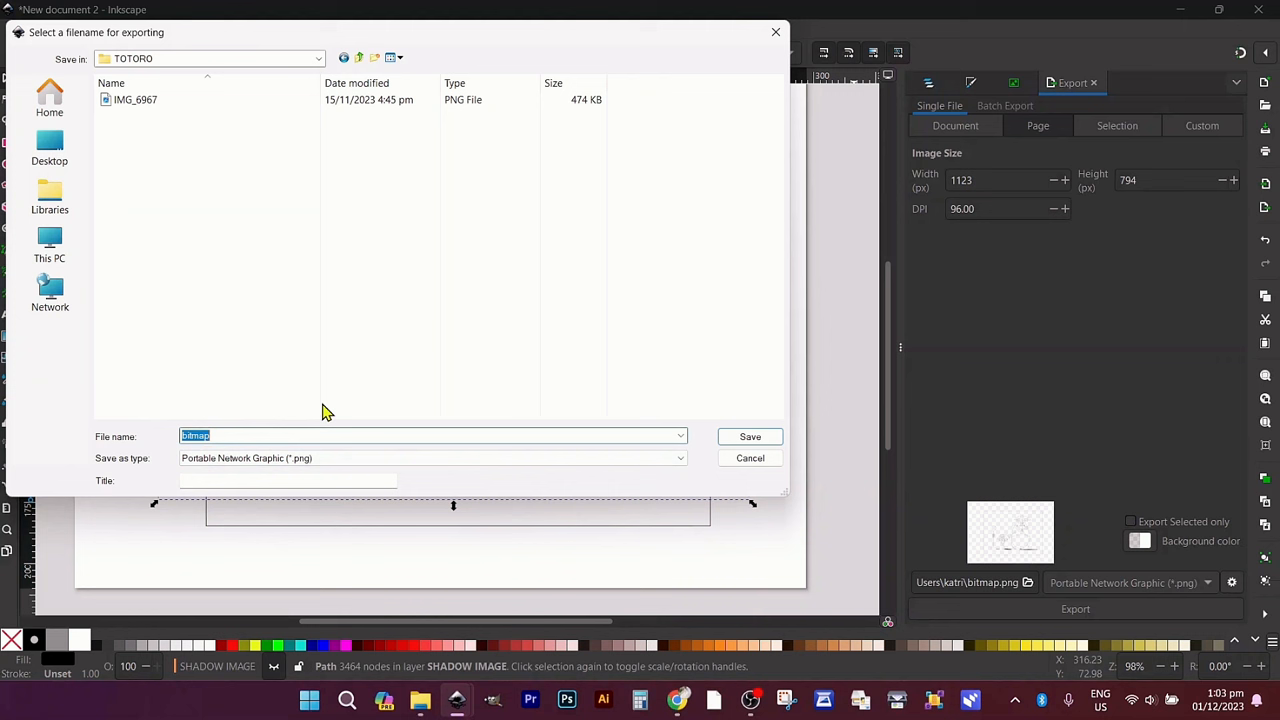
# Export the page as LINE ART IMAGE.png into the TOTORO folder
pyautogui.write('LINE ART IMAGE')
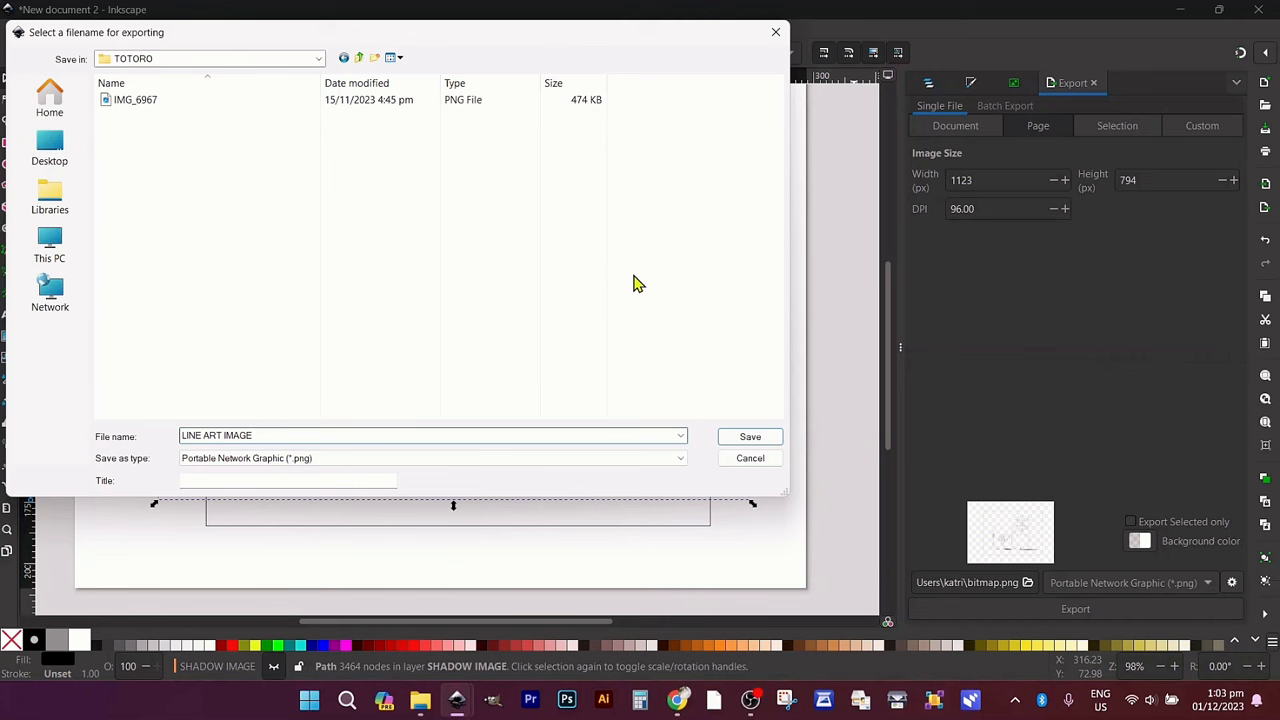
pyautogui.click(748, 436)
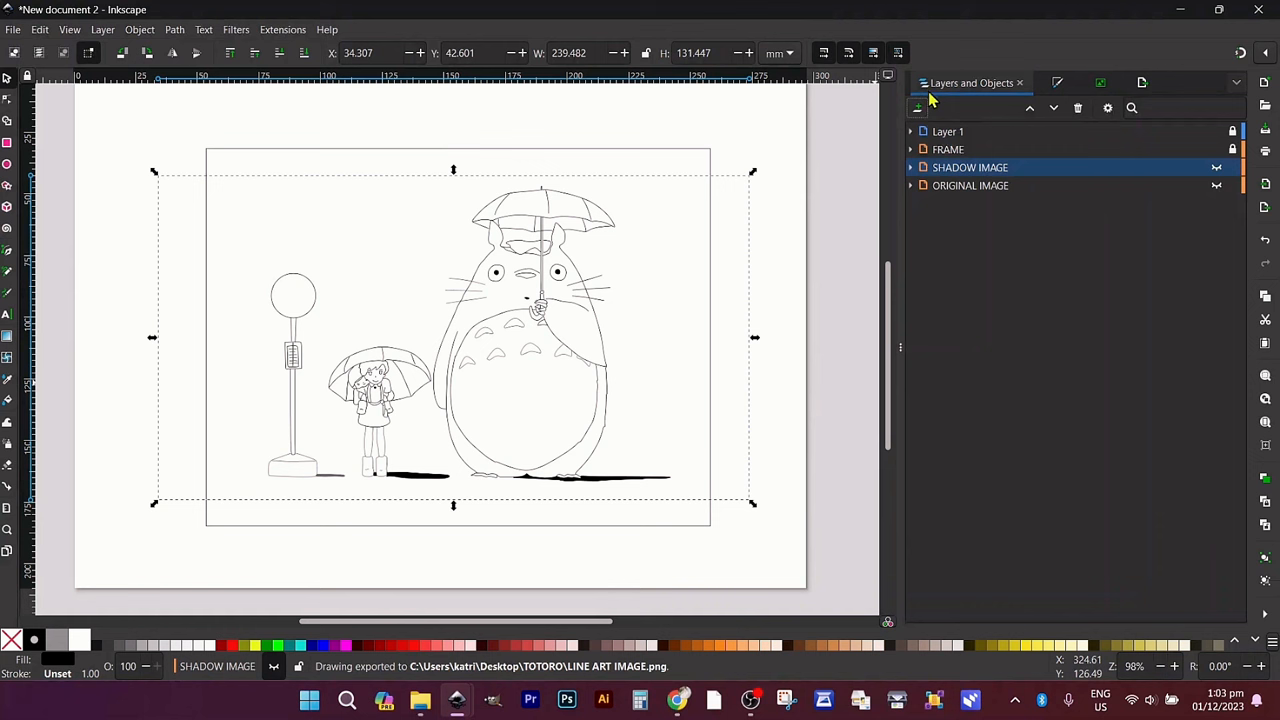
pyautogui.click(1216, 168)
pyautogui.write('SHADOW IMAGE')
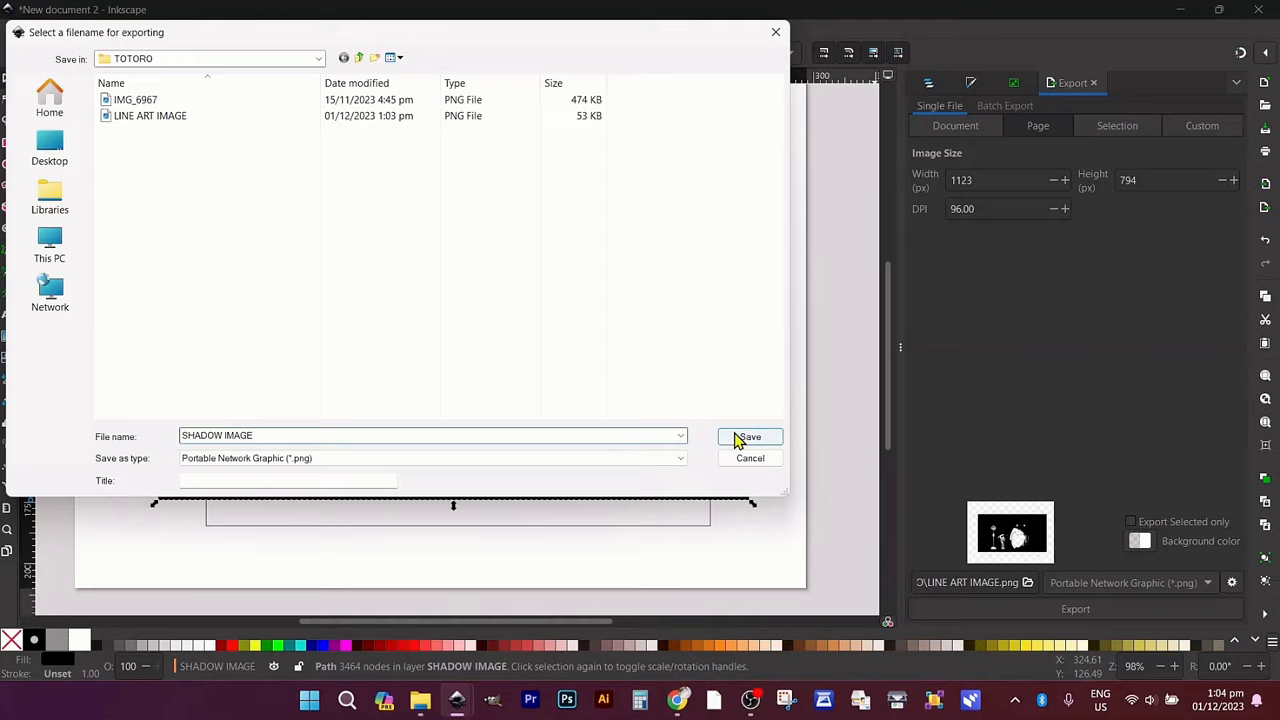
# Export the SHADOW IMAGE and ORIGINAL IMAGE PNGs into the same folder
pyautogui.click(748, 436)
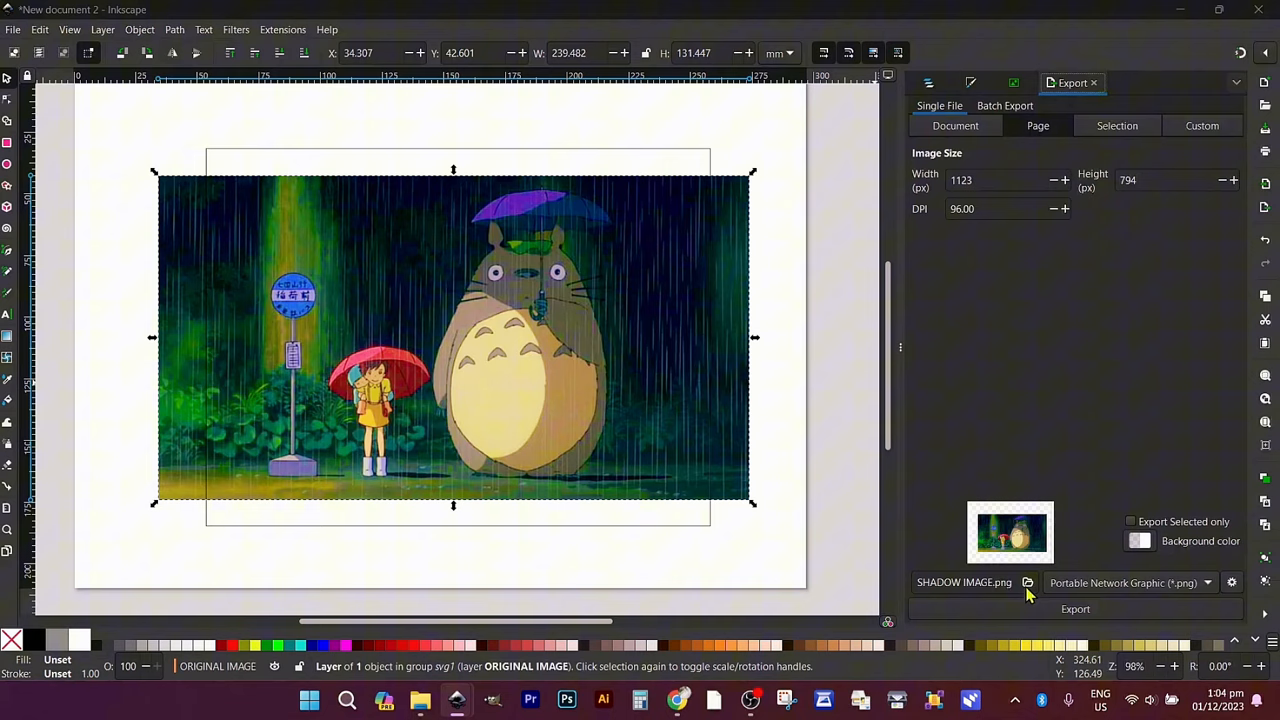
pyautogui.click(1028, 584)
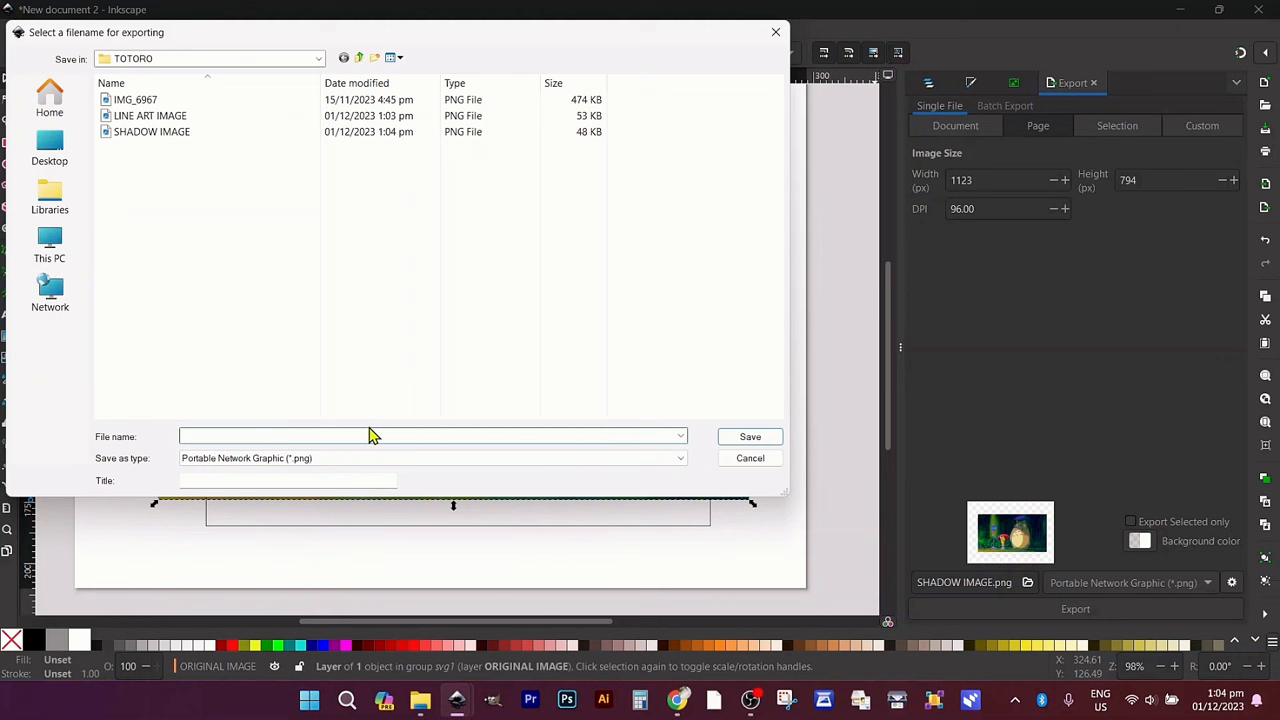
pyautogui.write('ORIGINAL IMAGE')
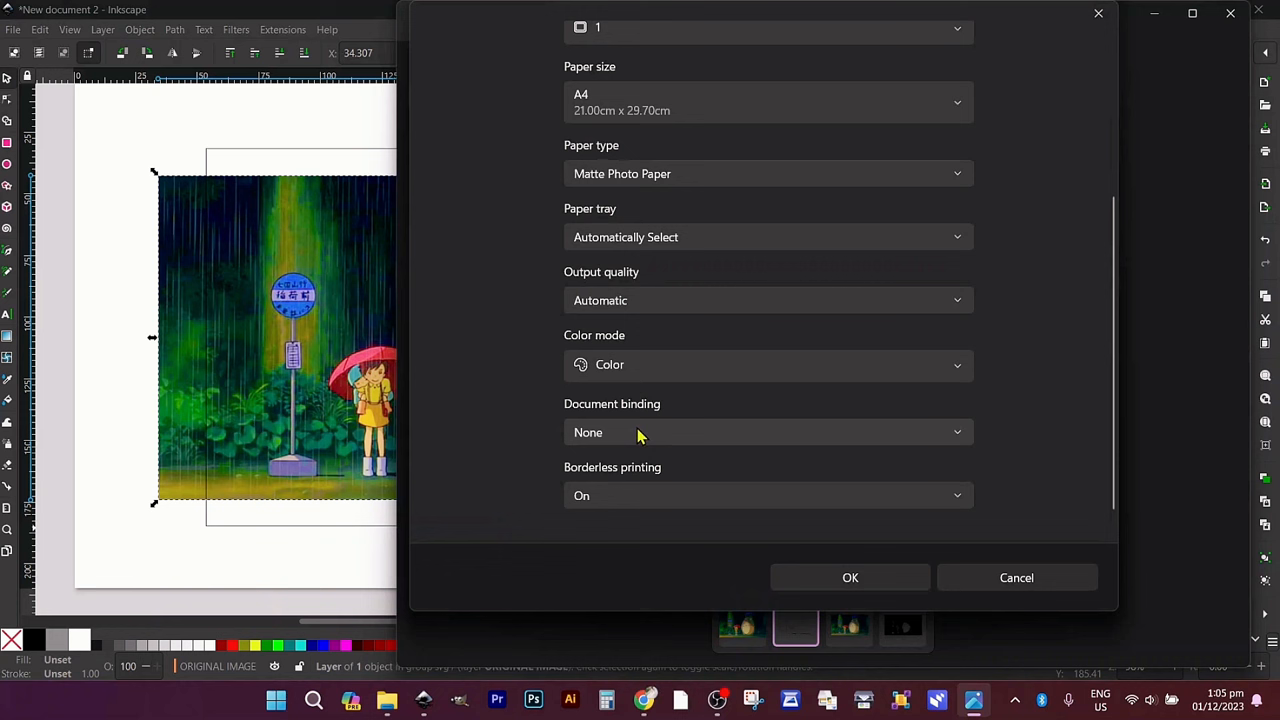
# With A4 matte photo paper set, bring up the print output quality choices
pyautogui.click(768, 300)
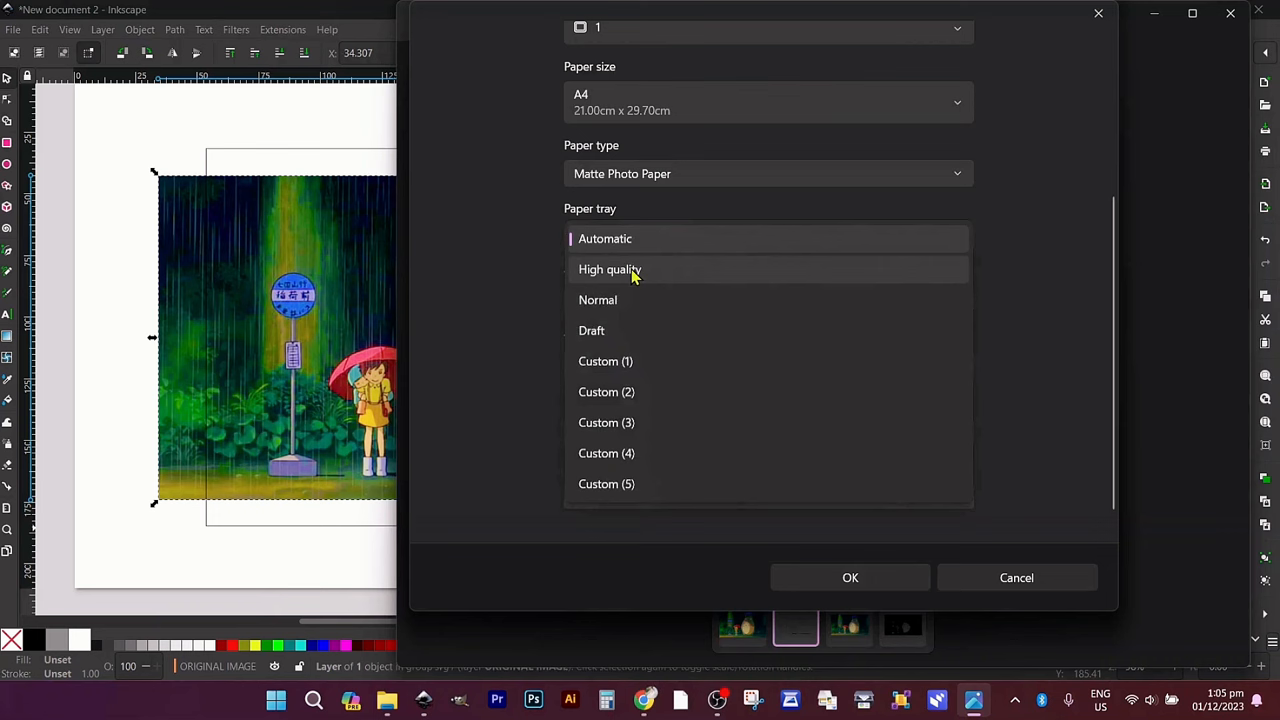